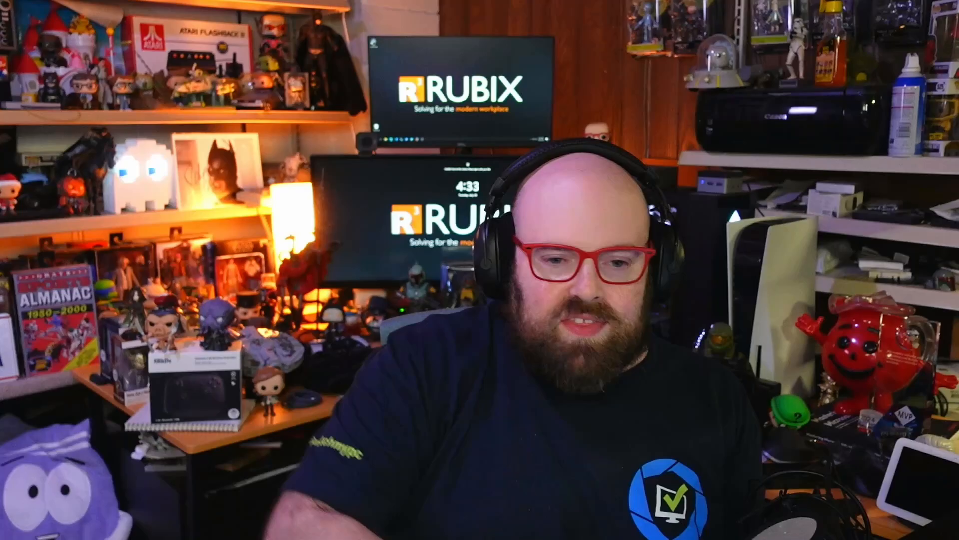
- Launch Company Portal from Start and run the V7 migration app
click(13, 529)
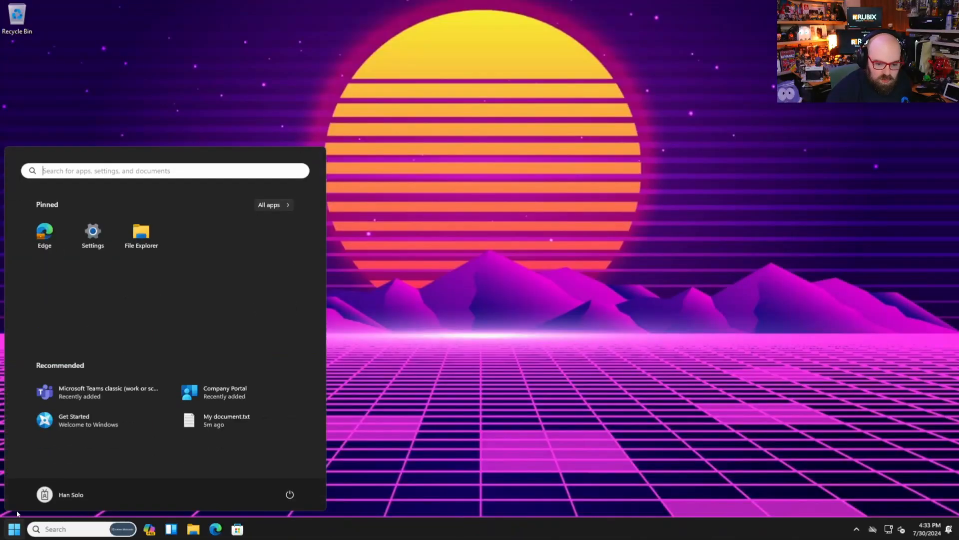
click(224, 392)
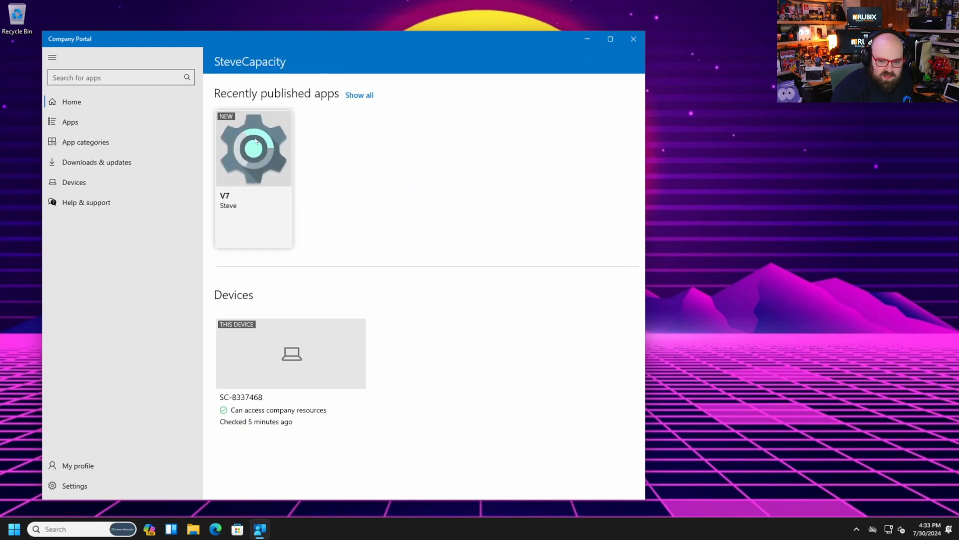
click(253, 148)
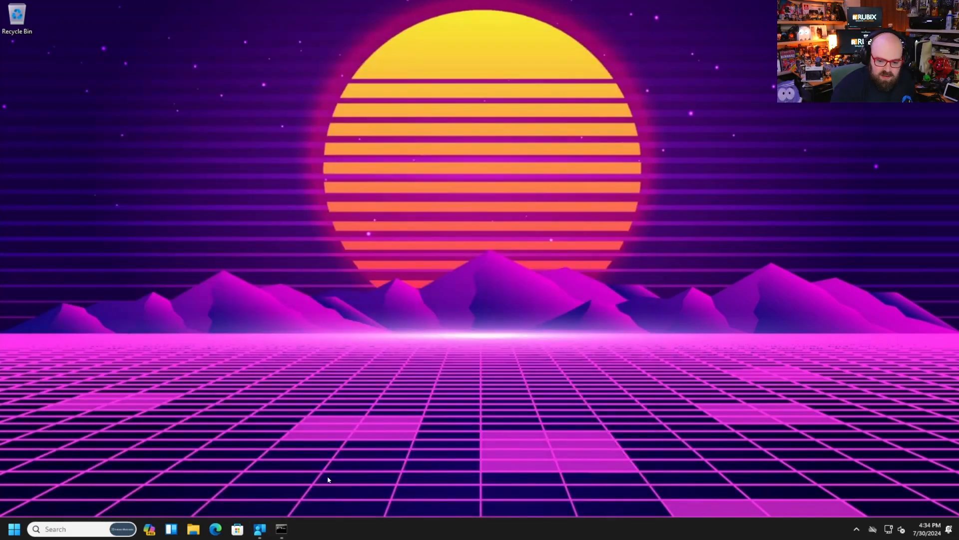
mouse_move(281, 529)
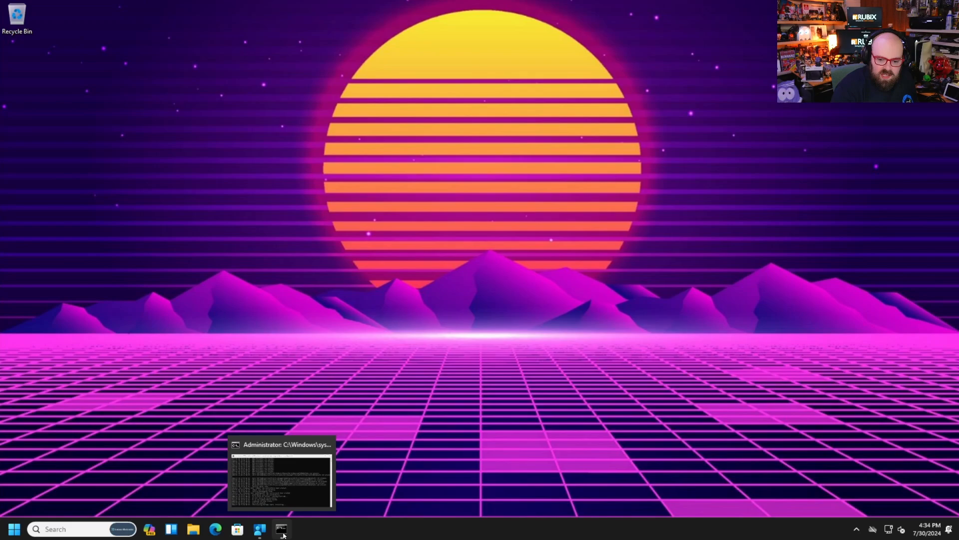
- Check the administrator command window, then return to Company Portal to await migration
click(282, 474)
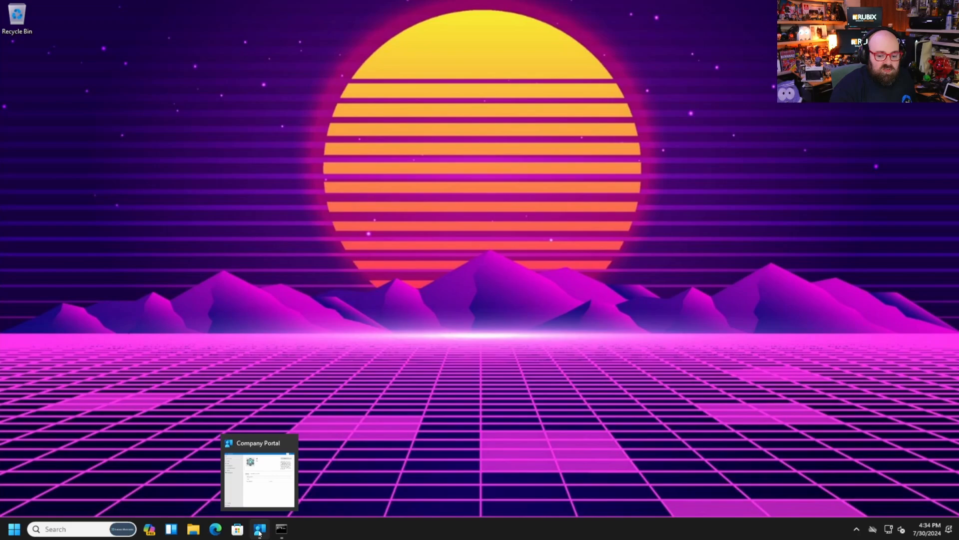
click(259, 471)
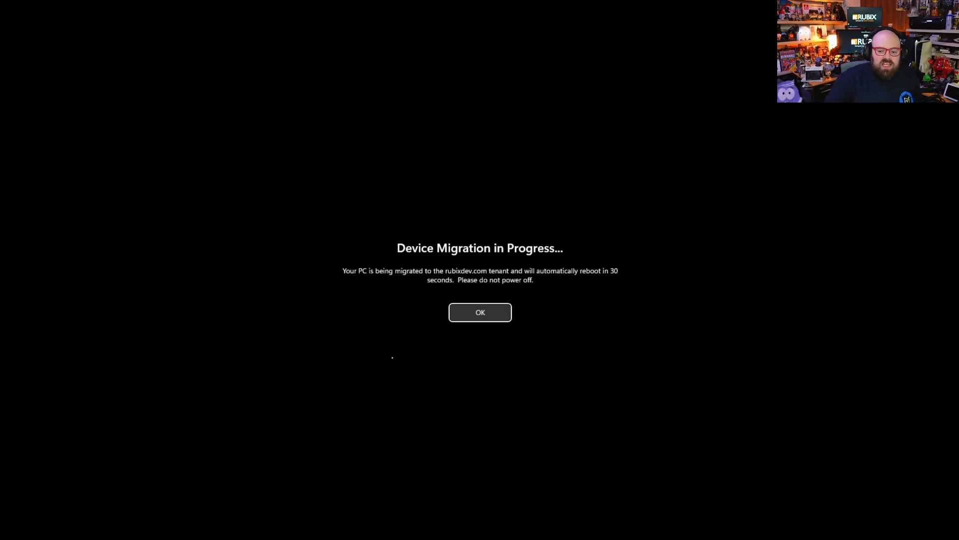
- Acknowledge the Device Migration in Progress notice so the PC reboots
click(480, 312)
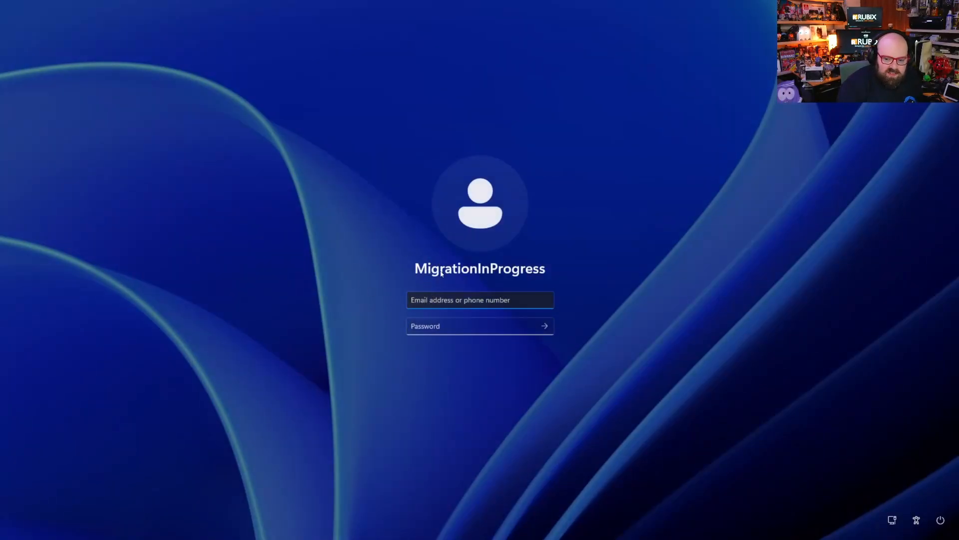
mouse_move(311, 318)
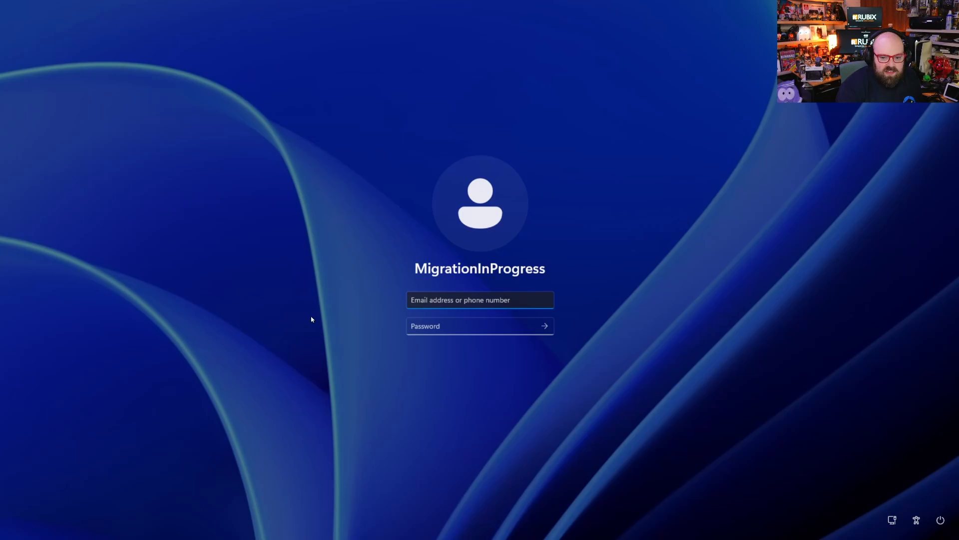
mouse_move(331, 286)
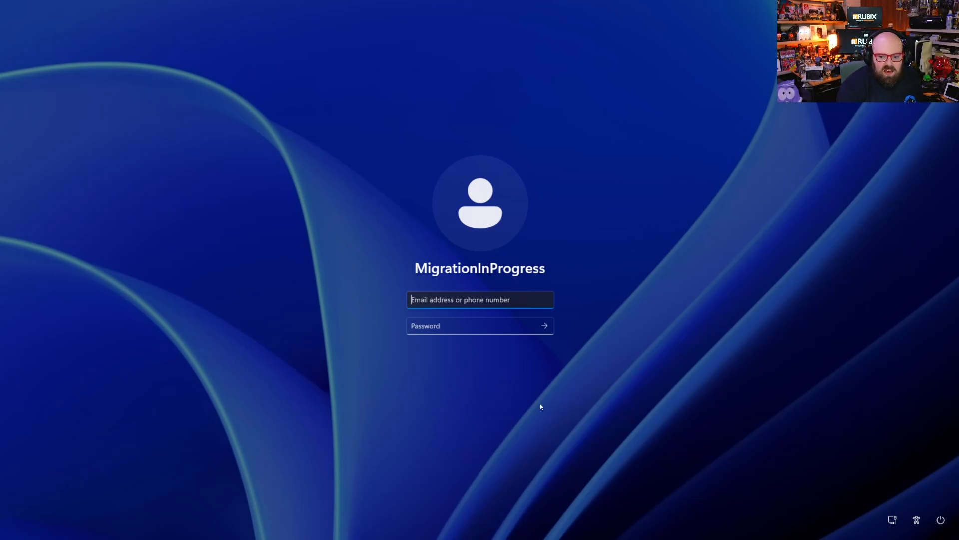
mouse_move(554, 501)
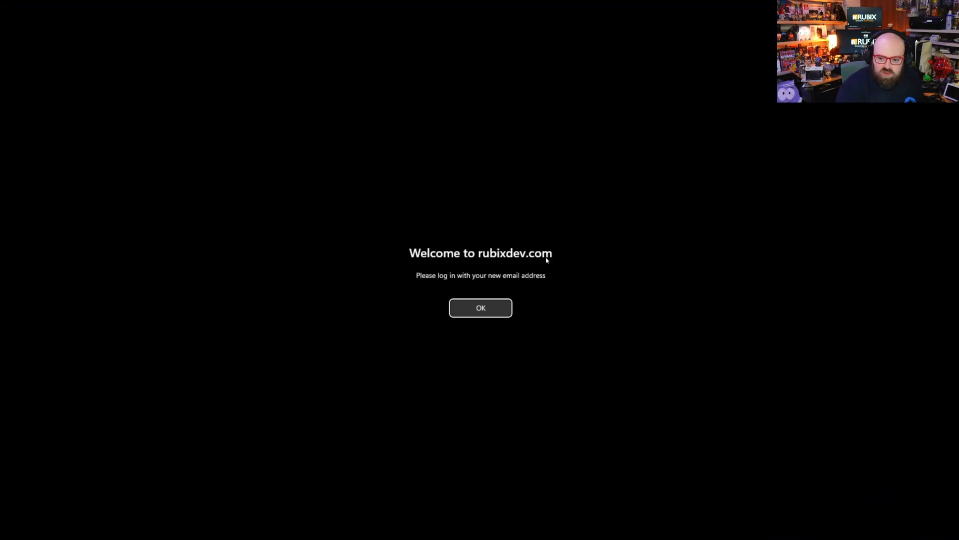
mouse_move(480, 307)
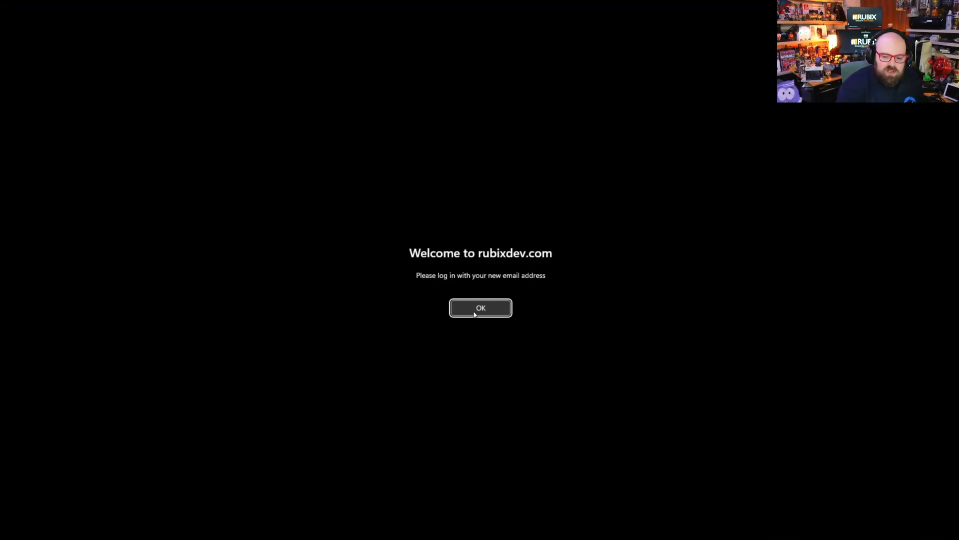